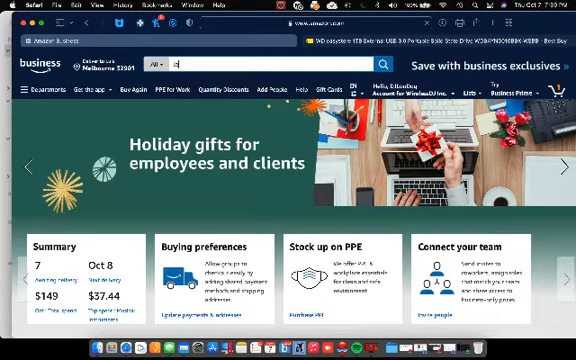
{"action": "type", "text": "lexar 1tb sd card"}
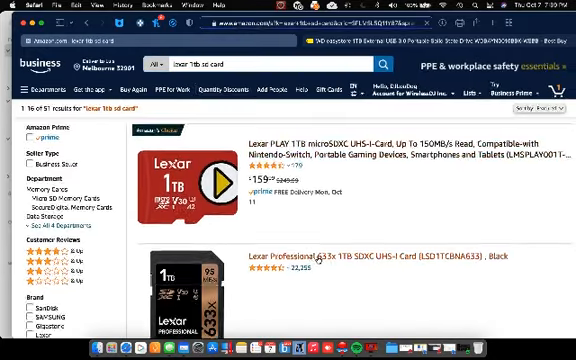
{"action": "scroll", "scroll_direction": "down", "scroll_amount": 3}
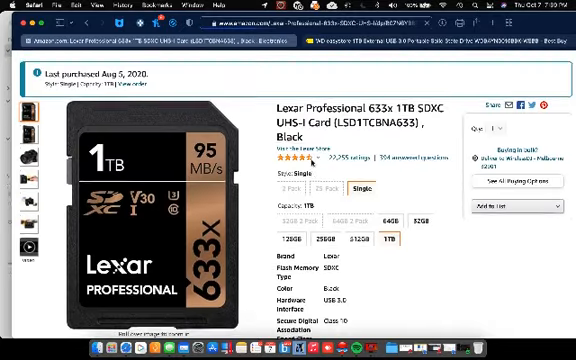
{"action": "scroll", "scroll_direction": "down", "scroll_amount": 3}
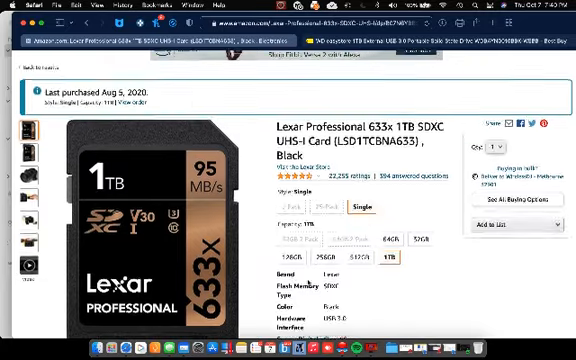
{"action": "scroll", "scroll_direction": "down", "scroll_amount": 3}
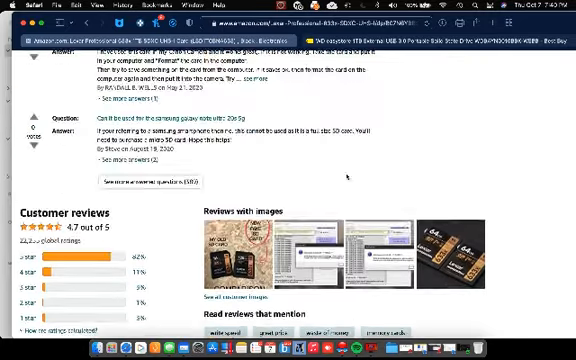
{"action": "scroll", "scroll_direction": "down", "scroll_amount": 3}
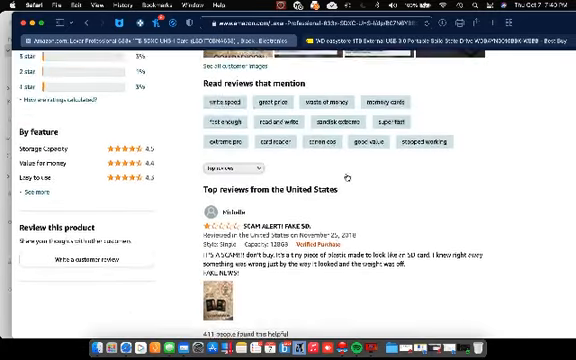
{"action": "scroll", "scroll_direction": "down", "scroll_amount": 3}
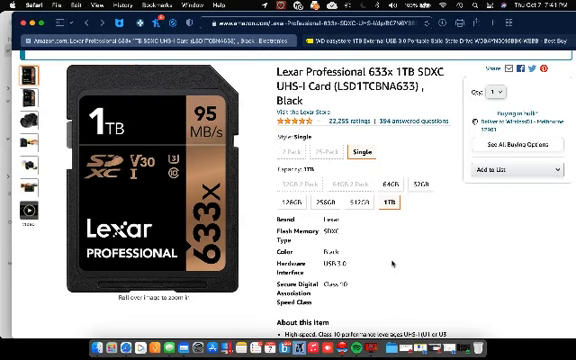
{"action": "mouse_move", "coordinate": [391, 265]}
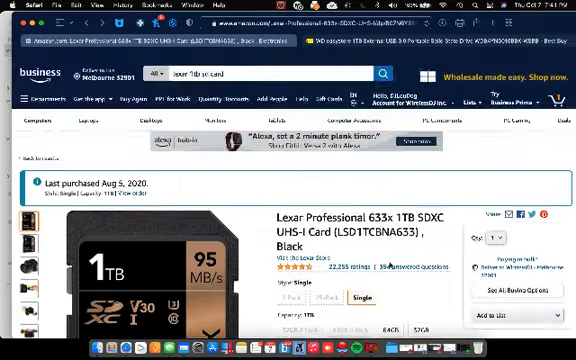
{"action": "scroll", "scroll_direction": "down", "scroll_amount": 3}
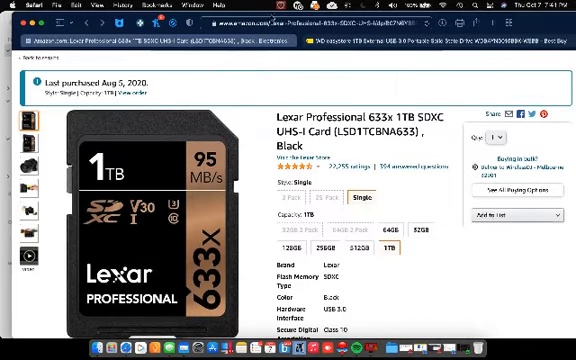